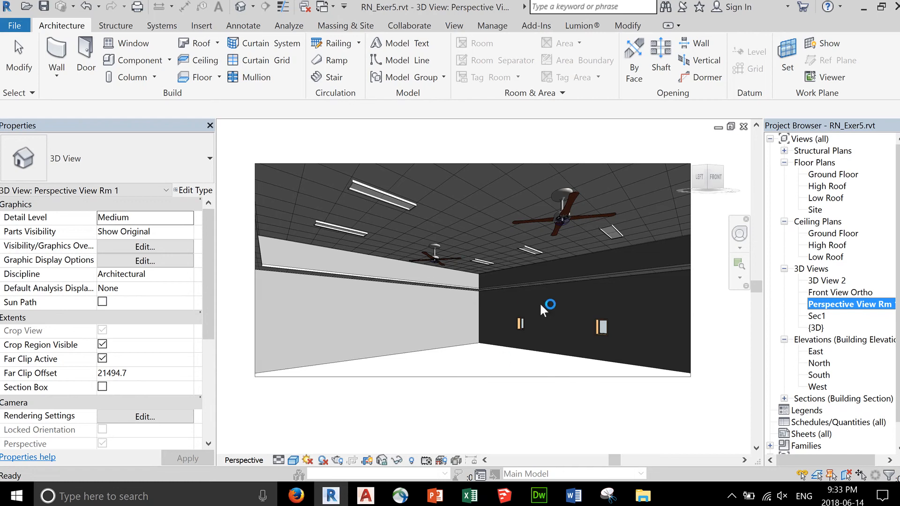
{"action": "mouse_move", "coordinate": [465, 368]}
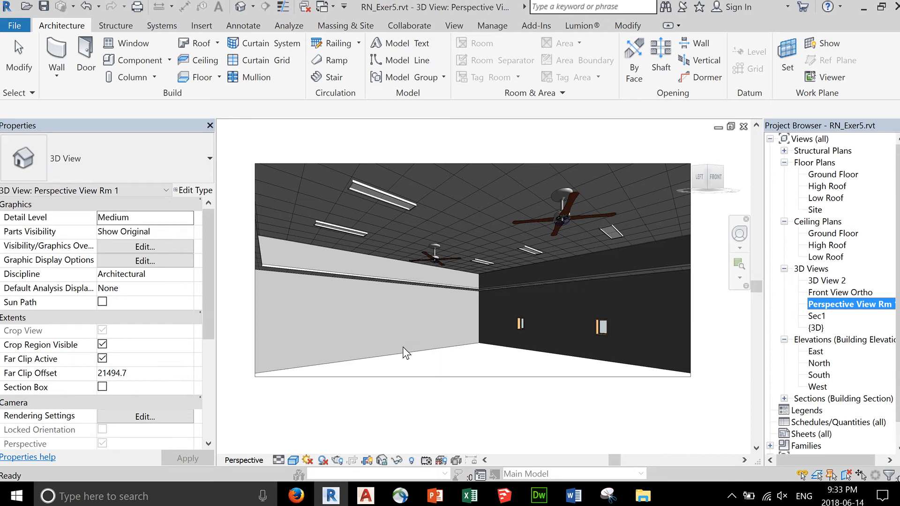
{"action": "mouse_move", "coordinate": [394, 333]}
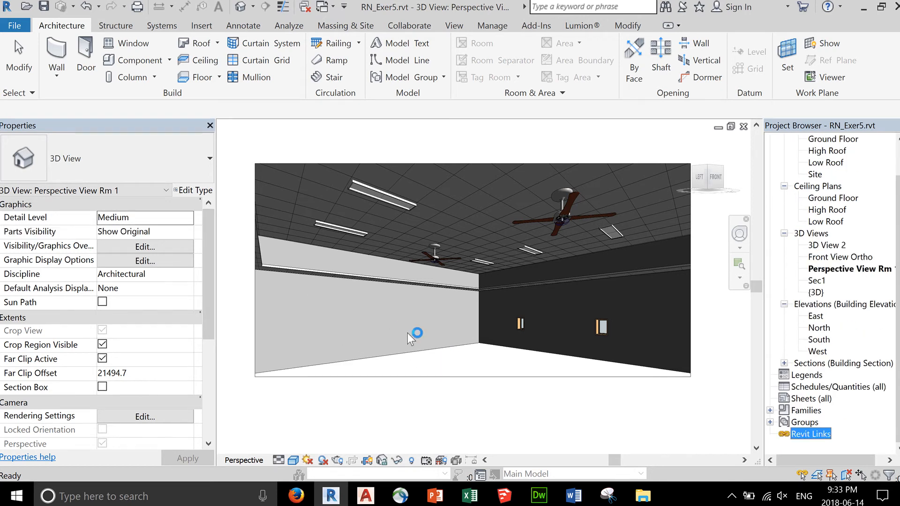
{"action": "mouse_move", "coordinate": [396, 421]}
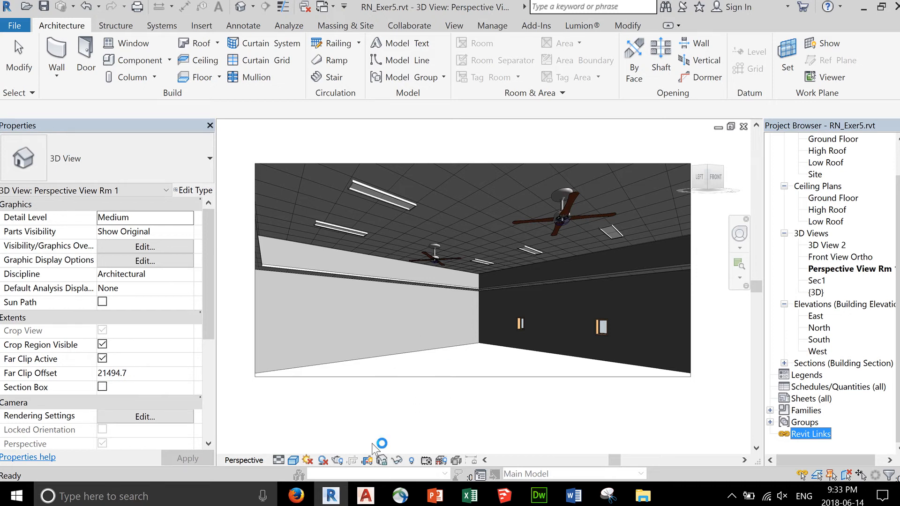
{"action": "mouse_move", "coordinate": [342, 450]}
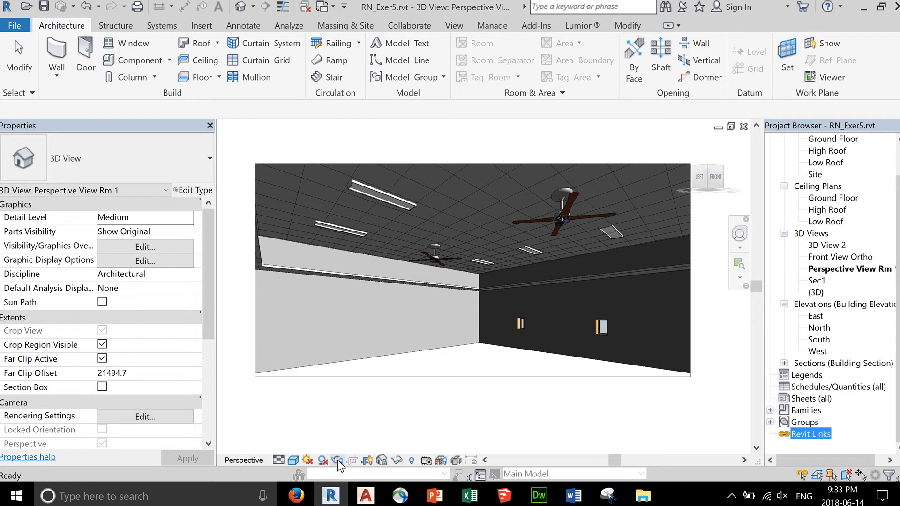
{"action": "mouse_move", "coordinate": [338, 460]}
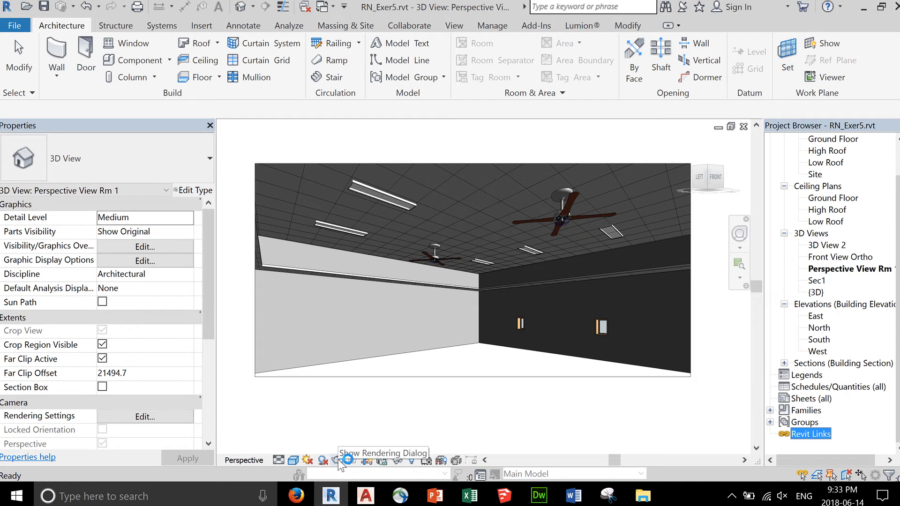
{"action": "mouse_move", "coordinate": [361, 419]}
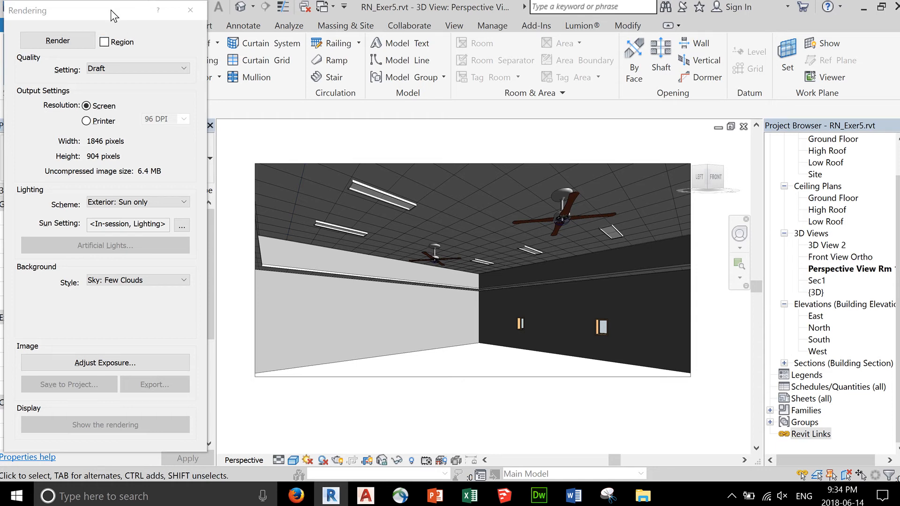
{"action": "left_click", "coordinate": [190, 11]}
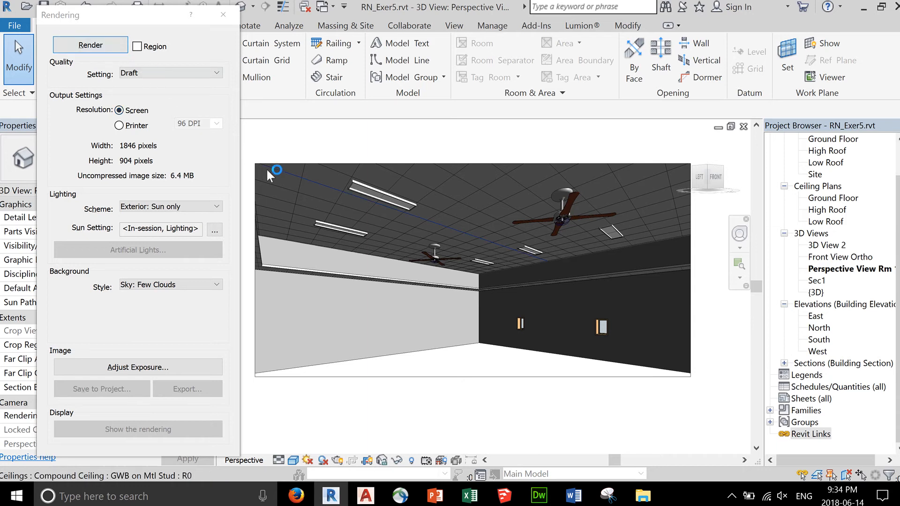
{"action": "left_click", "coordinate": [170, 73]}
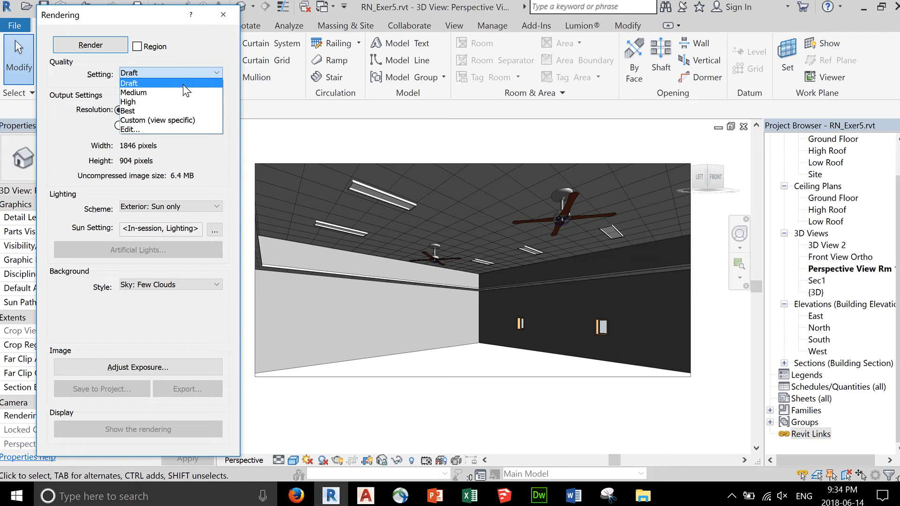
{"action": "mouse_move", "coordinate": [184, 86]}
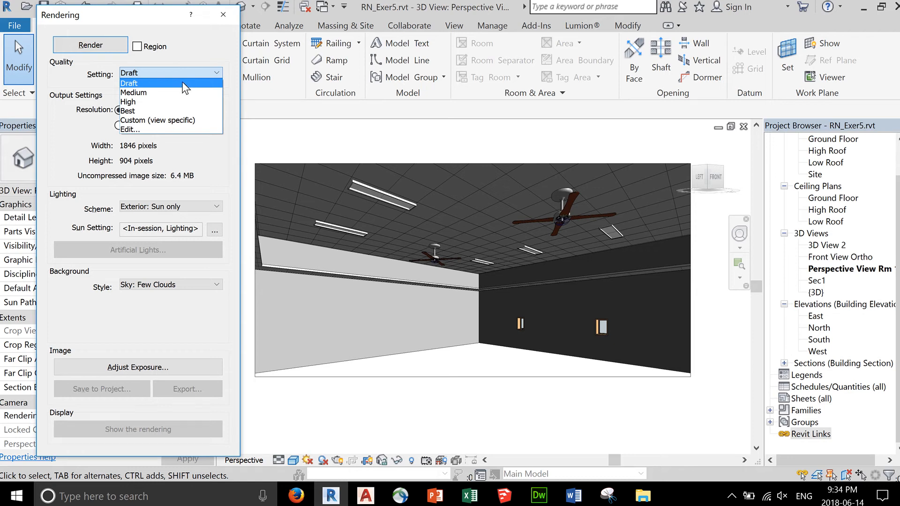
{"action": "left_click", "coordinate": [129, 82]}
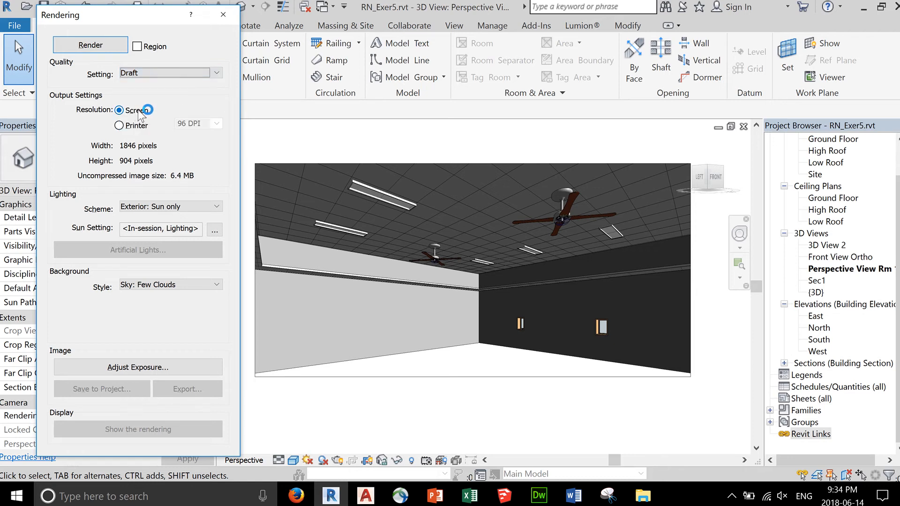
{"action": "left_click", "coordinate": [119, 110]}
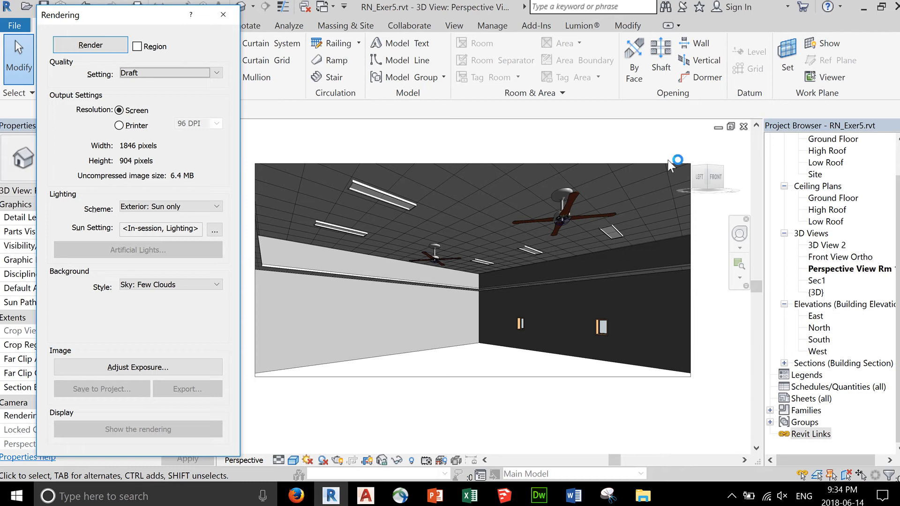
{"action": "mouse_move", "coordinate": [649, 391]}
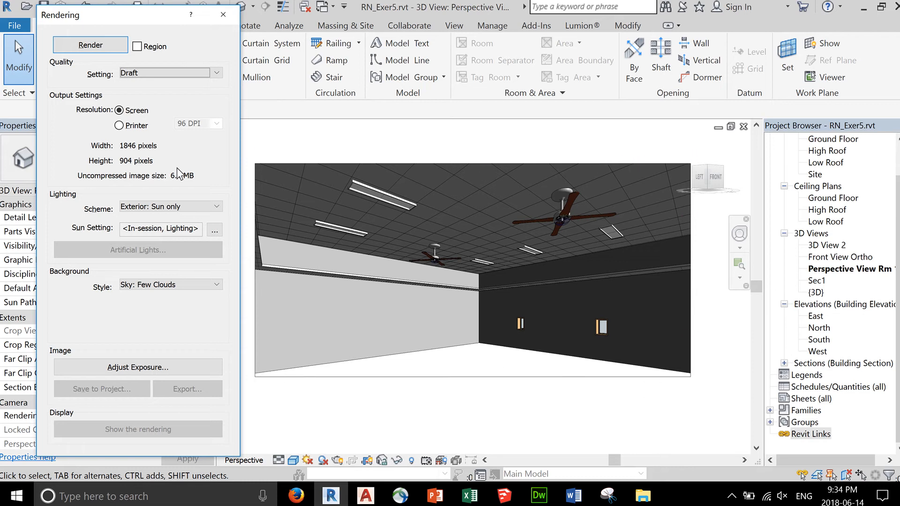
{"action": "left_click", "coordinate": [167, 207]}
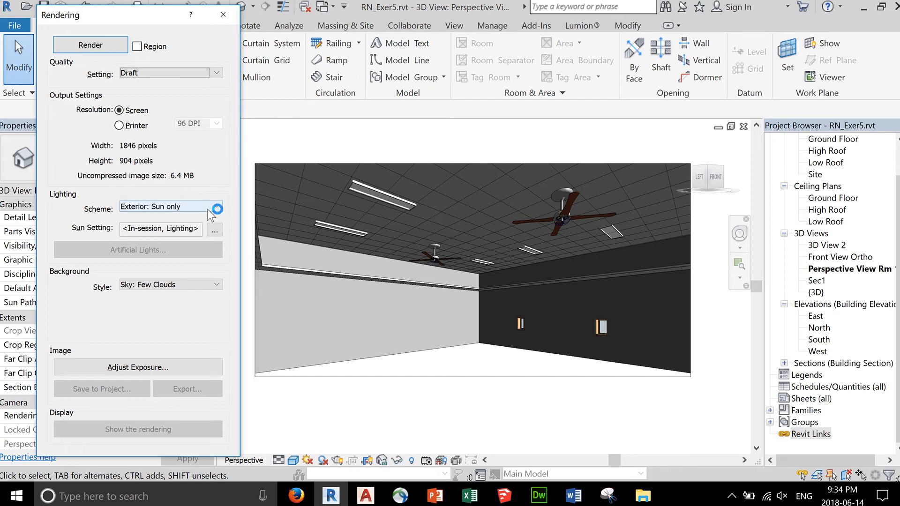
Step: Choose the Interior: Sun and Artificial lighting scheme for the render
{"action": "left_click", "coordinate": [216, 207]}
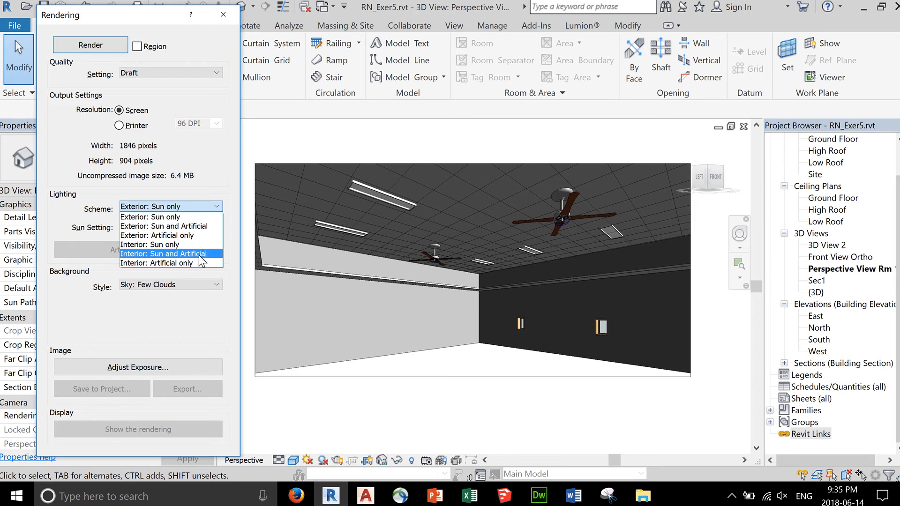
{"action": "left_click", "coordinate": [163, 254]}
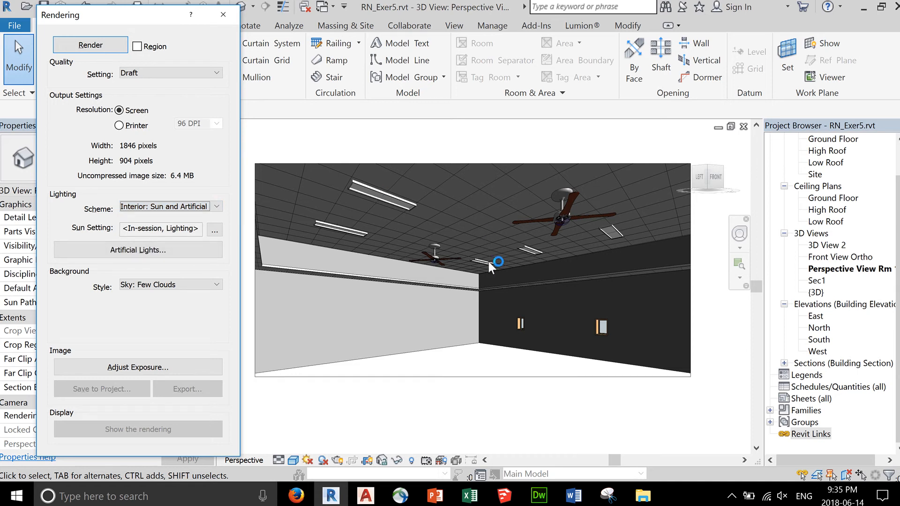
{"action": "mouse_move", "coordinate": [404, 218]}
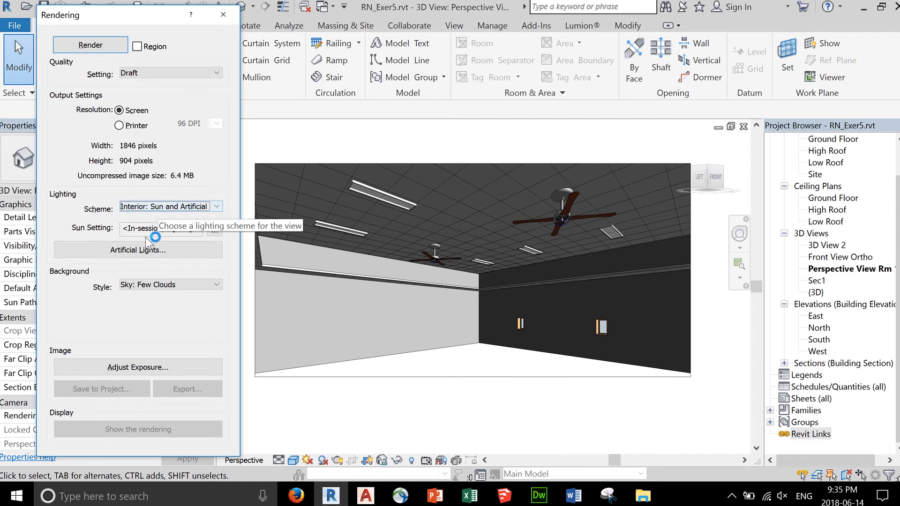
{"action": "mouse_move", "coordinate": [215, 230]}
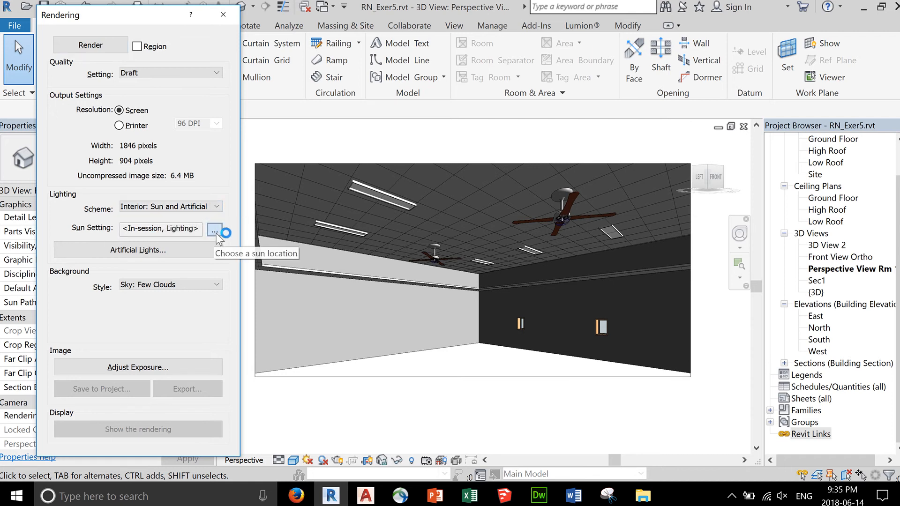
Step: Switch the sun setting to a Still solar study and confirm
{"action": "left_click", "coordinate": [214, 230]}
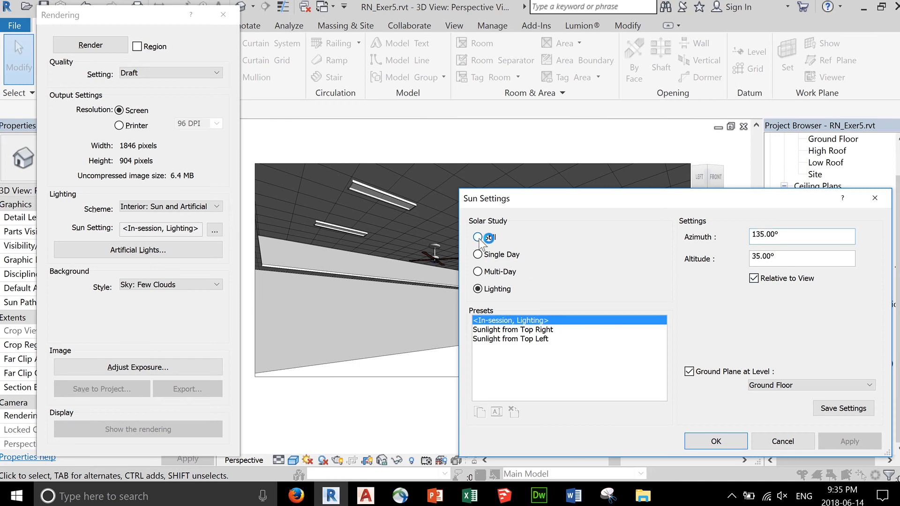
{"action": "left_click", "coordinate": [478, 237]}
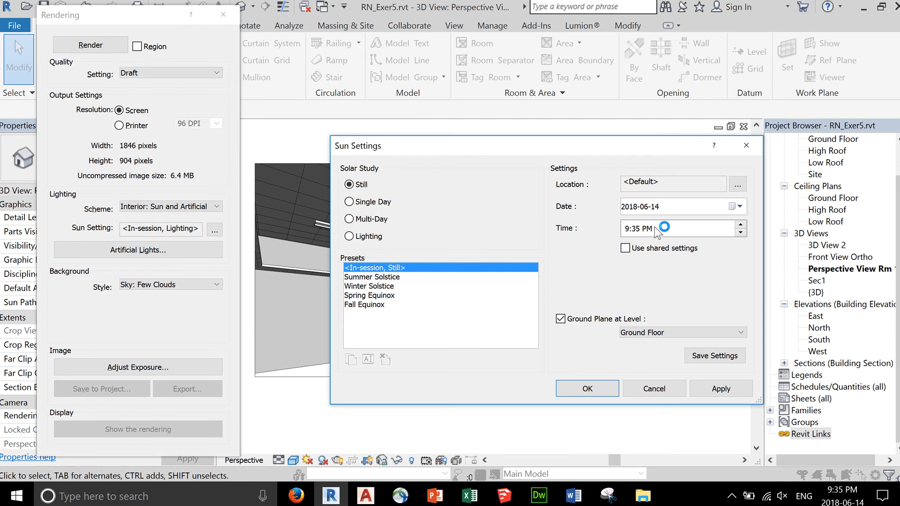
{"action": "left_click", "coordinate": [586, 389]}
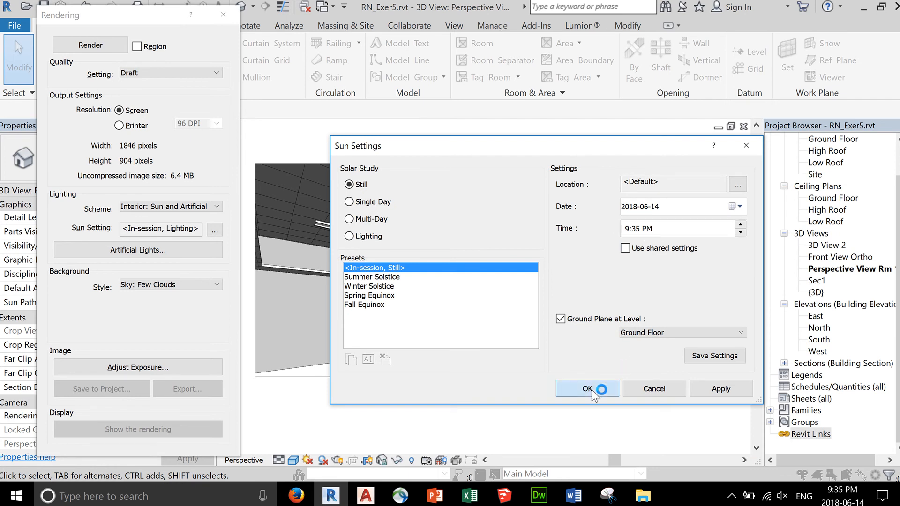
{"action": "left_click", "coordinate": [581, 390]}
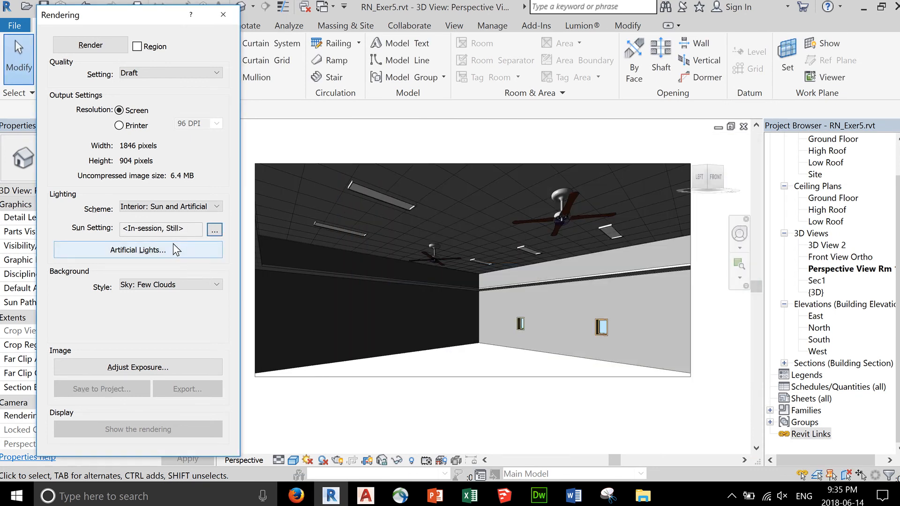
{"action": "mouse_move", "coordinate": [189, 259]}
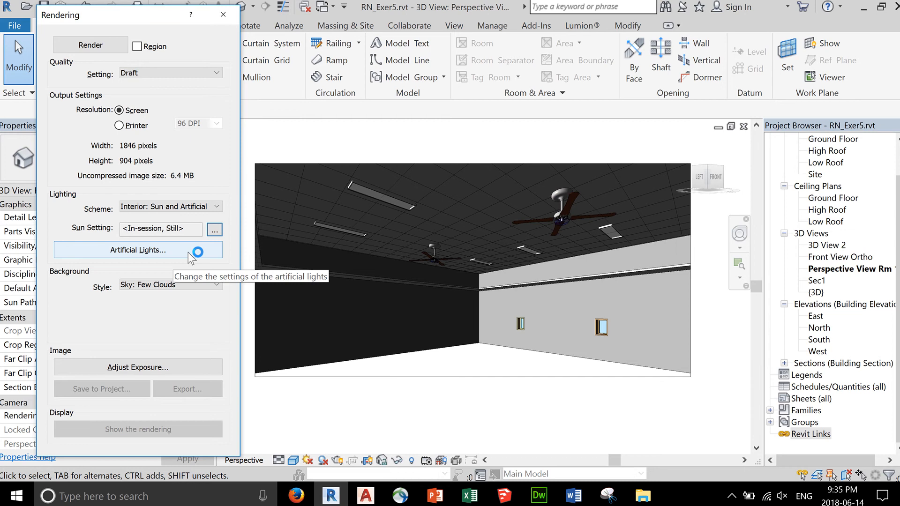
{"action": "left_click", "coordinate": [138, 250]}
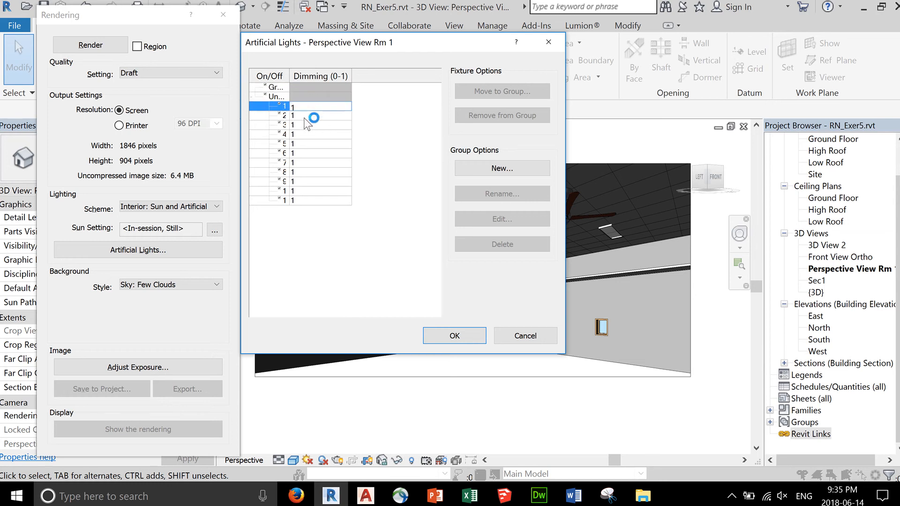
{"action": "mouse_move", "coordinate": [455, 193]}
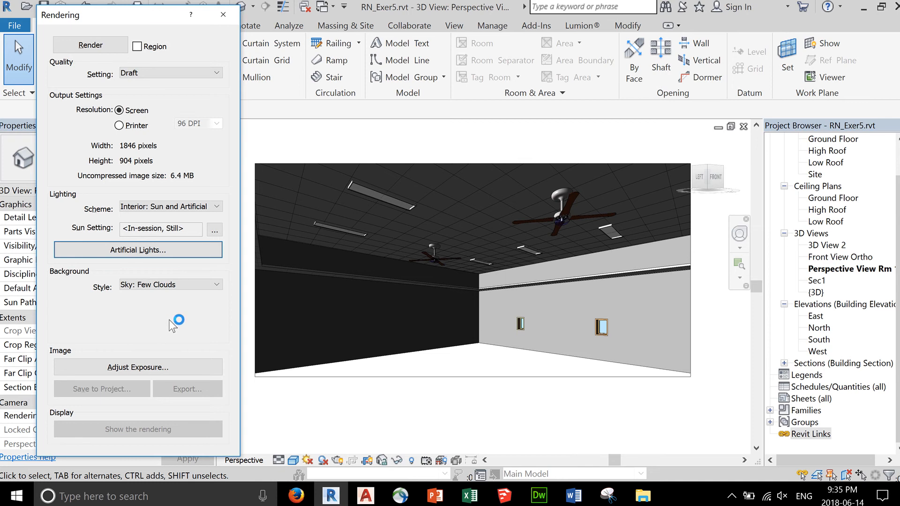
{"action": "mouse_move", "coordinate": [84, 63]}
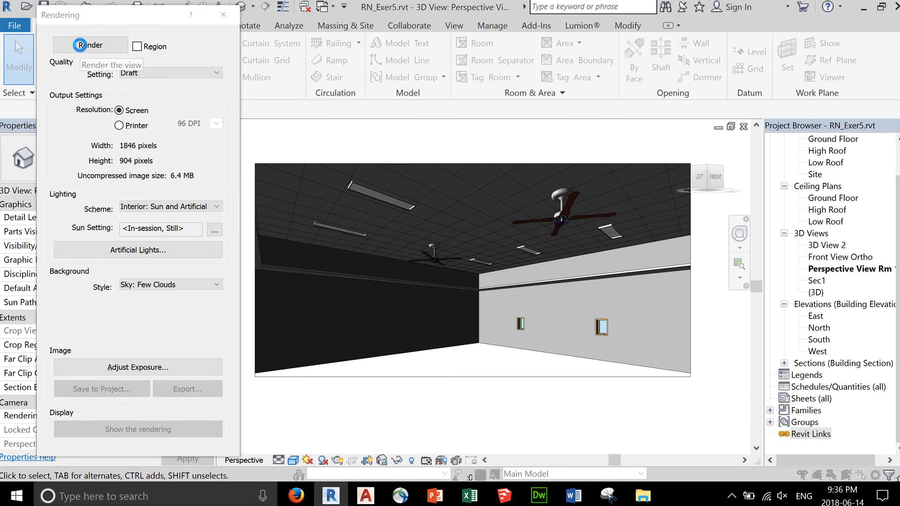
Step: Run a draft render of the perspective room view with the ceiling fixtures lit
{"action": "left_click", "coordinate": [89, 45]}
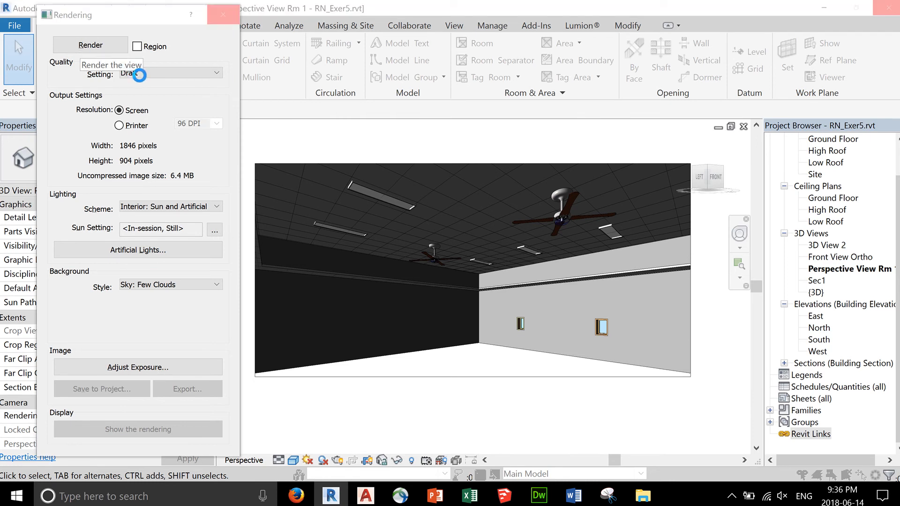
{"action": "left_click", "coordinate": [90, 45]}
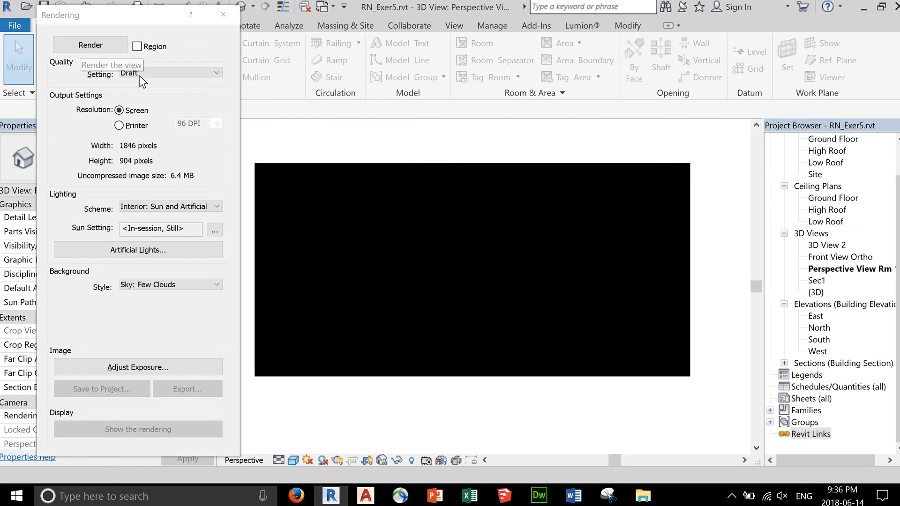
{"action": "left_click", "coordinate": [90, 45]}
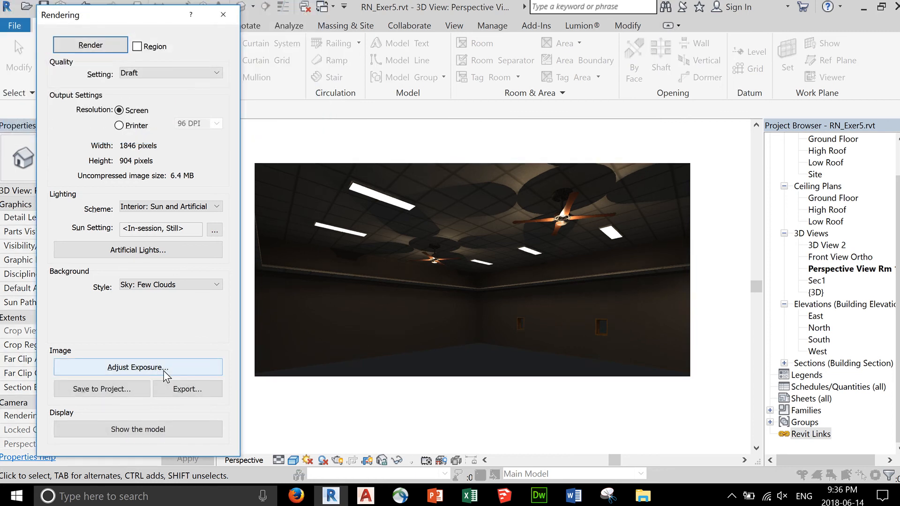
Step: Tune Exposure Control to exposure 5.69, highlights 0.38, shadows 0.10, applying and accepting
{"action": "left_click", "coordinate": [137, 368]}
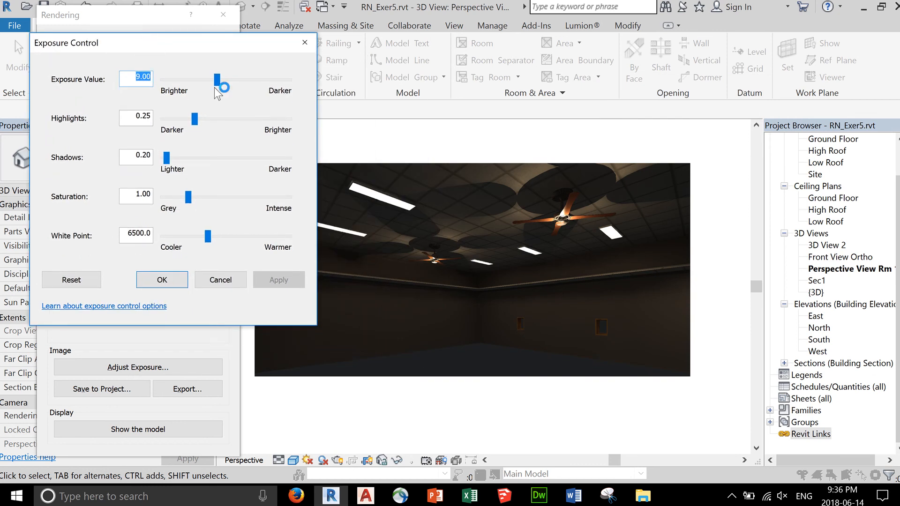
{"action": "left_click_drag", "start_coordinate": [219, 79], "coordinate": [204, 79]}
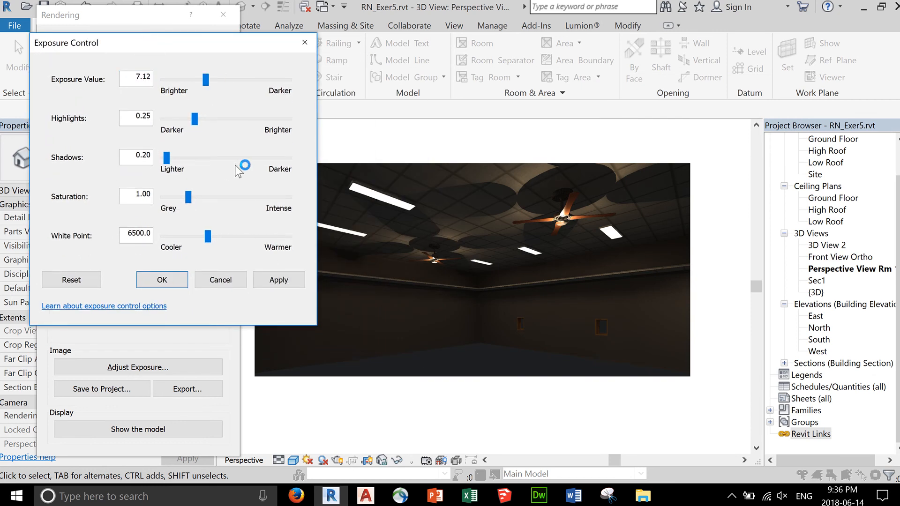
{"action": "left_click", "coordinate": [279, 281]}
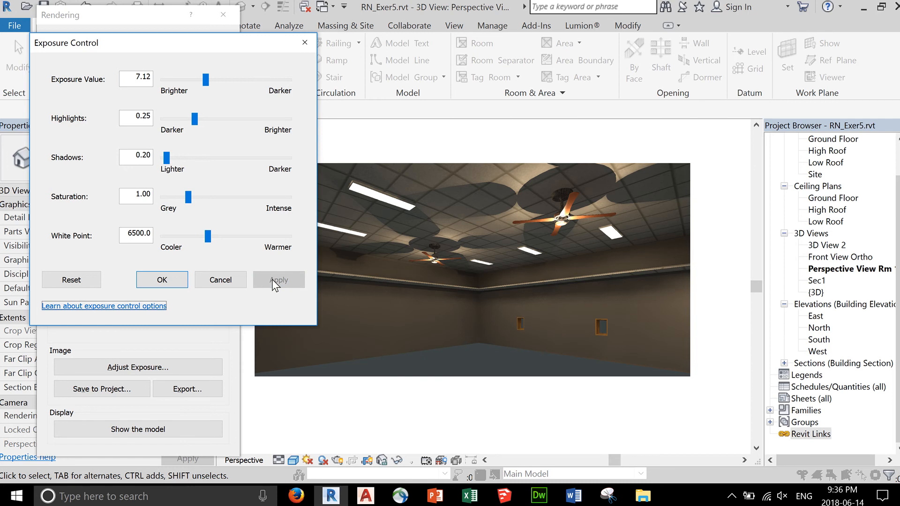
{"action": "left_click_drag", "start_coordinate": [205, 79], "coordinate": [197, 80]}
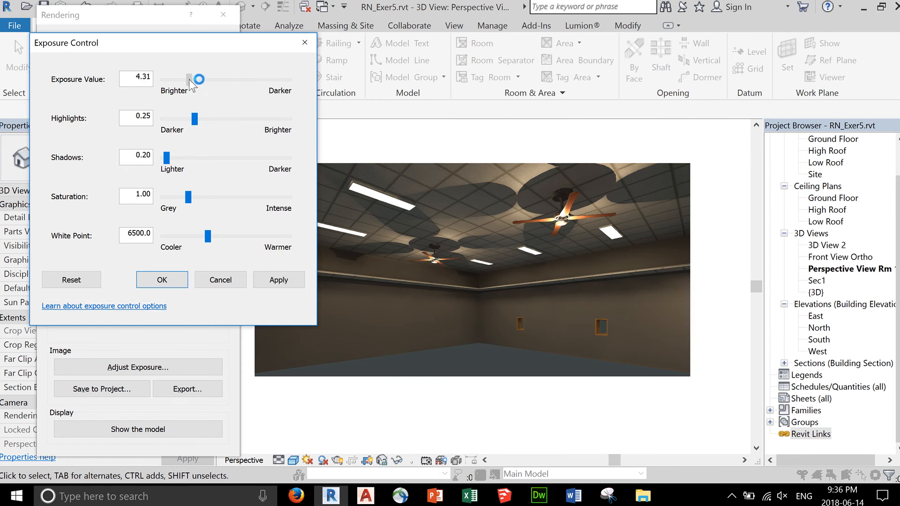
{"action": "left_click", "coordinate": [279, 281]}
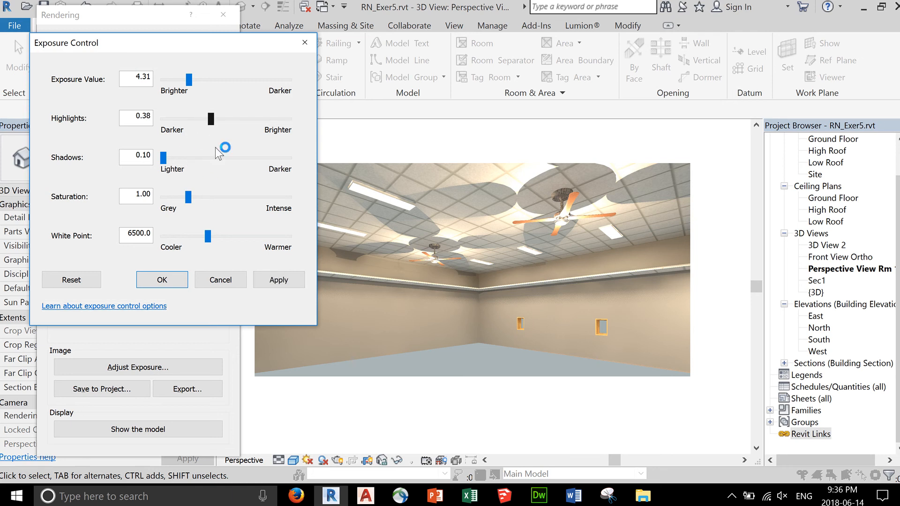
{"action": "left_click", "coordinate": [279, 280]}
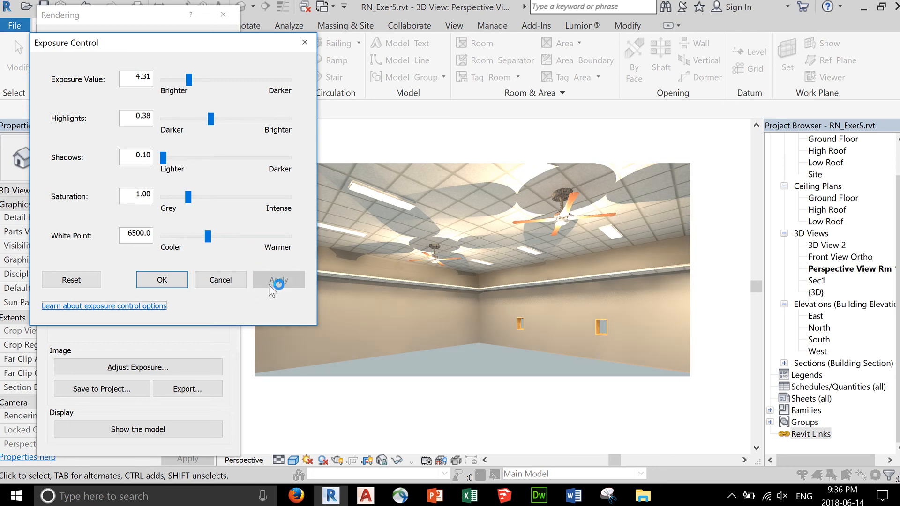
{"action": "left_click", "coordinate": [278, 279]}
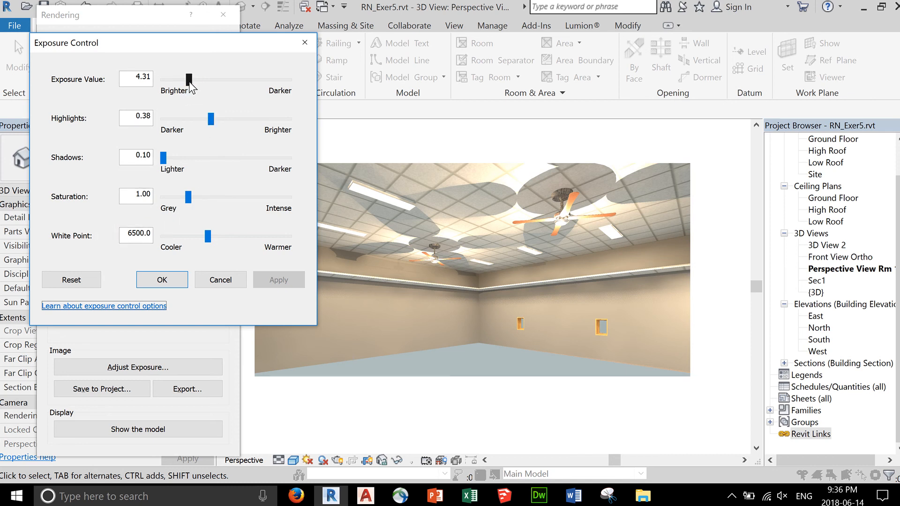
{"action": "left_click", "coordinate": [279, 281]}
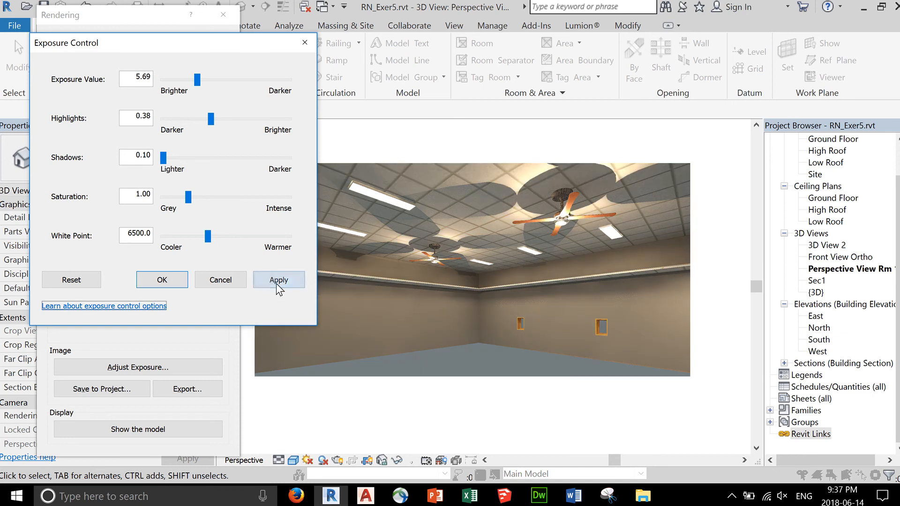
{"action": "left_click", "coordinate": [278, 280]}
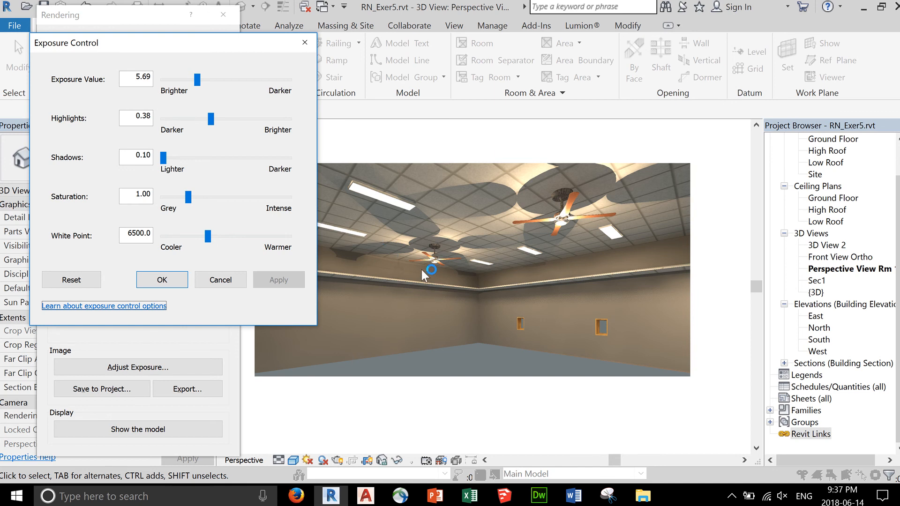
{"action": "mouse_move", "coordinate": [461, 246]}
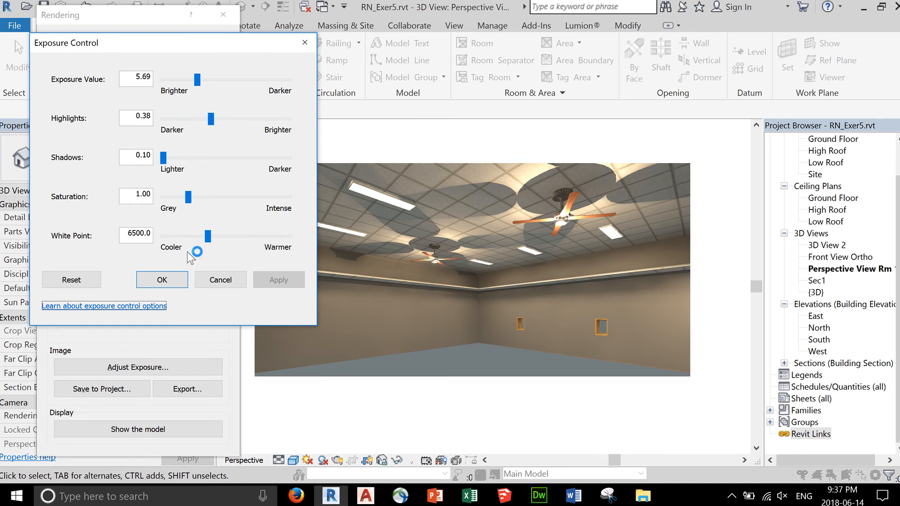
{"action": "mouse_move", "coordinate": [195, 143]}
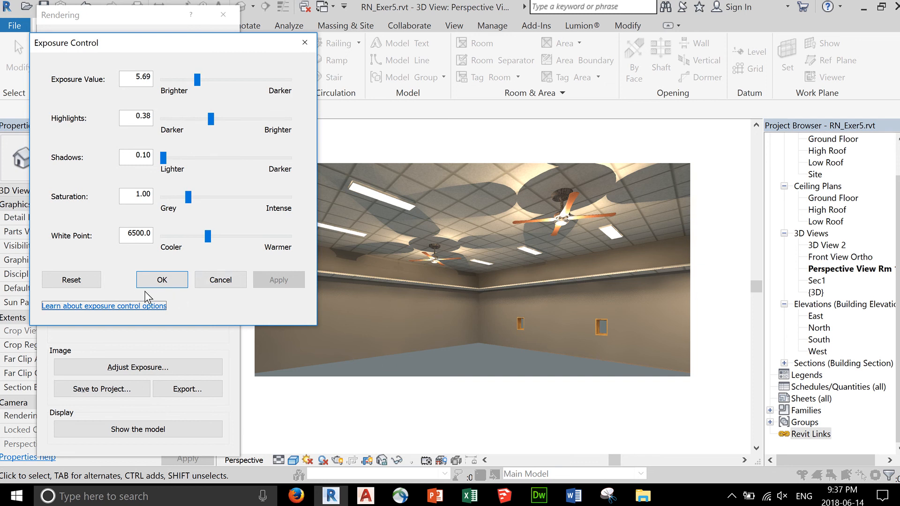
{"action": "left_click", "coordinate": [162, 280]}
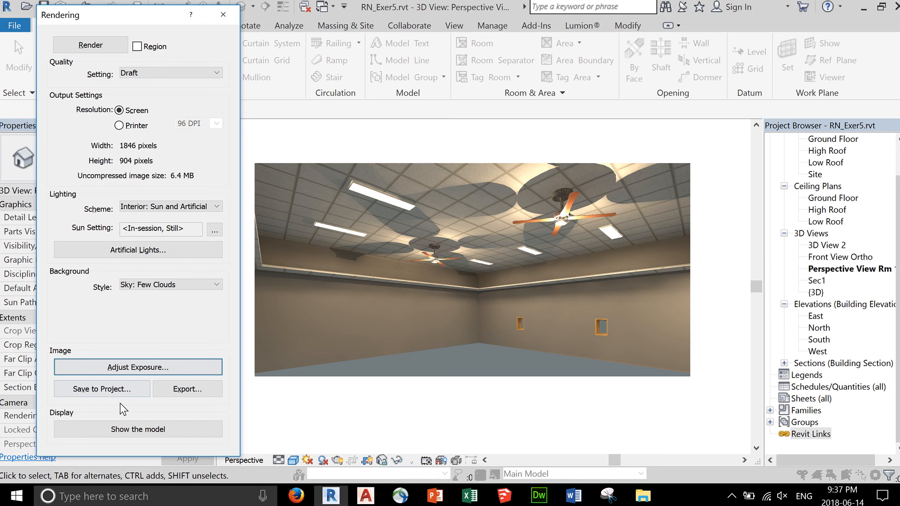
{"action": "mouse_move", "coordinate": [261, 335]}
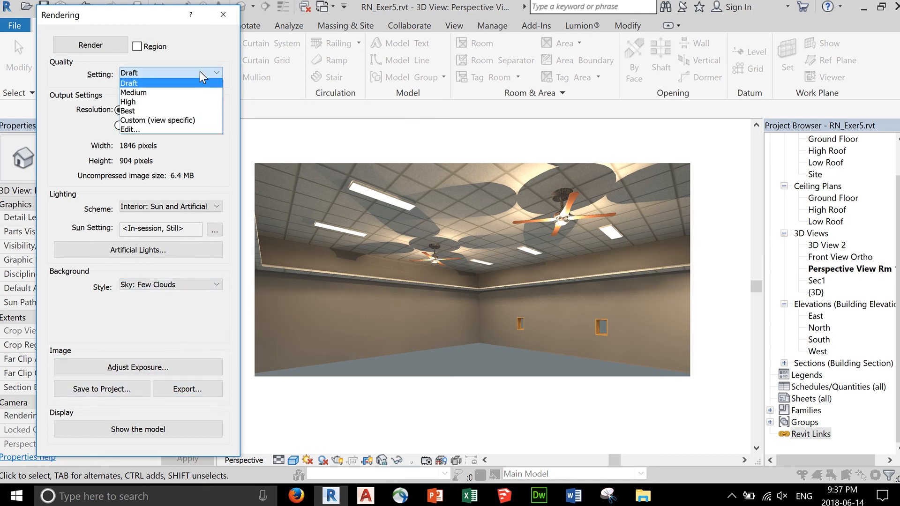
{"action": "mouse_move", "coordinate": [192, 79]}
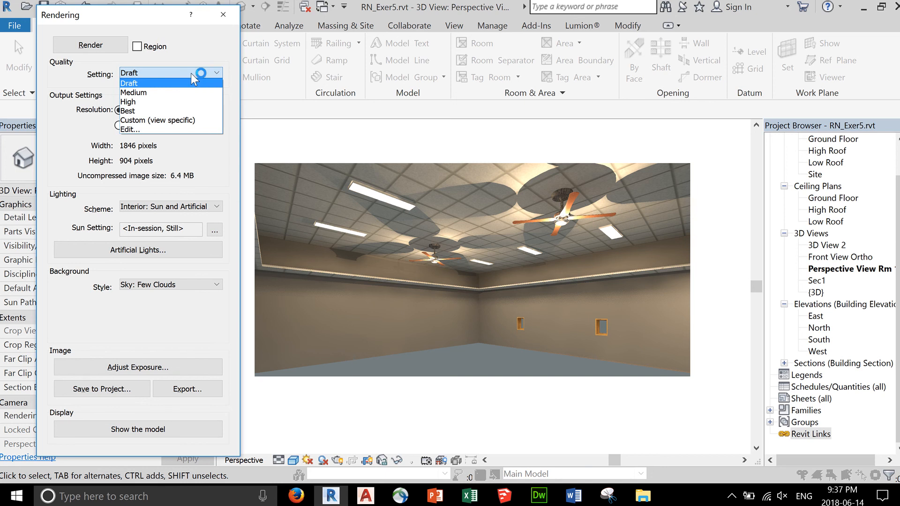
{"action": "mouse_move", "coordinate": [151, 110]}
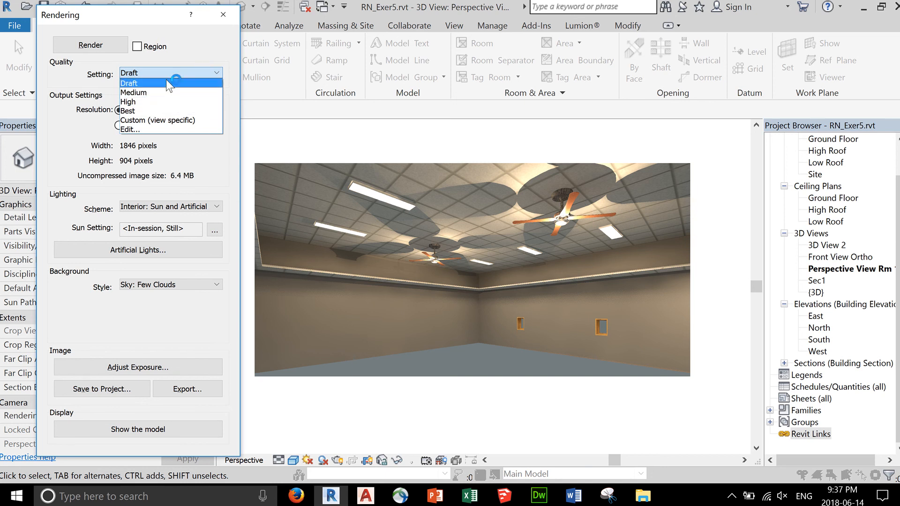
{"action": "left_click", "coordinate": [128, 82]}
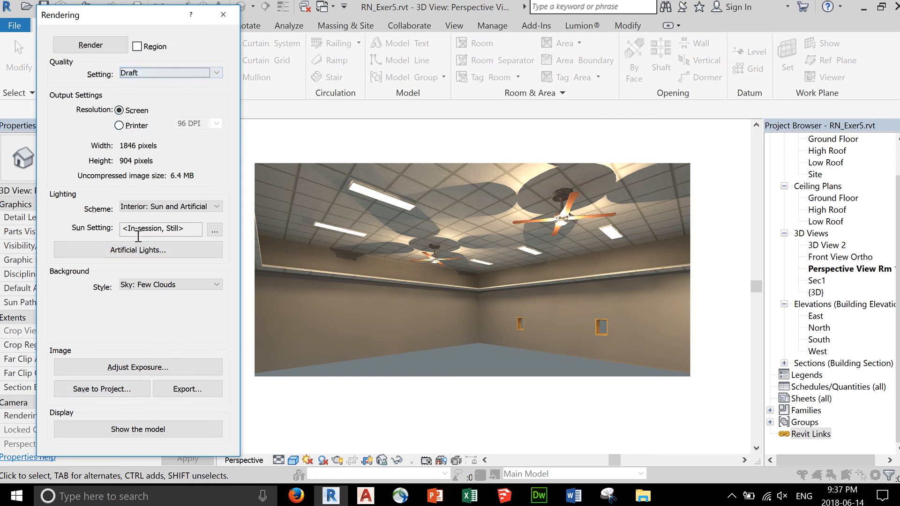
Step: Save the render to the project as Perspective View Rm 1_1
{"action": "left_click", "coordinate": [101, 388]}
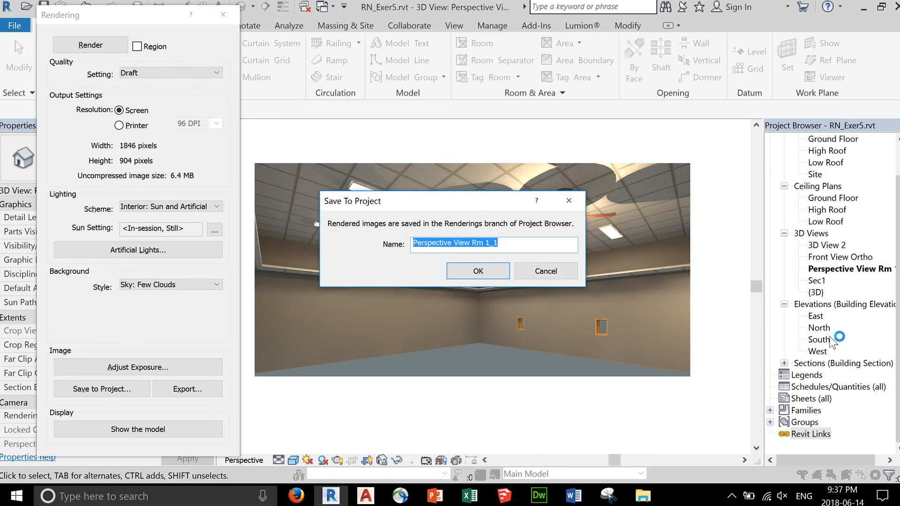
{"action": "mouse_move", "coordinate": [645, 363]}
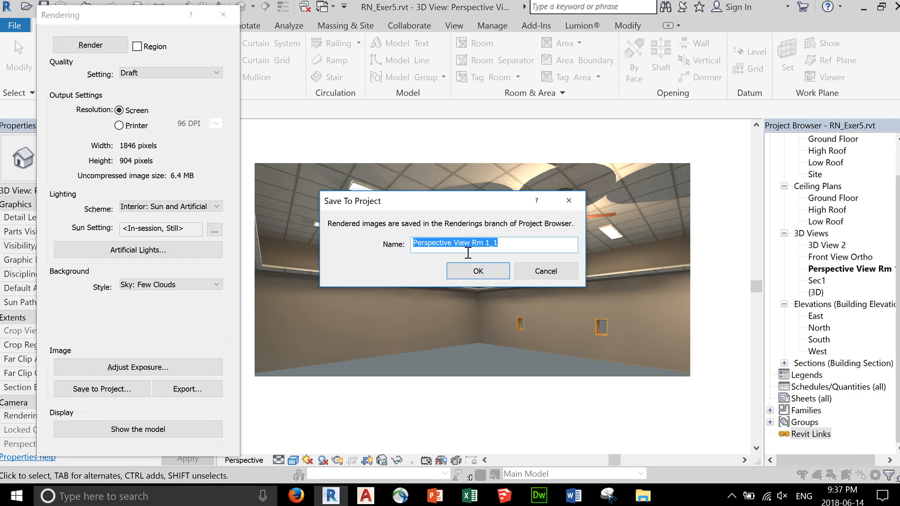
{"action": "left_click", "coordinate": [477, 271]}
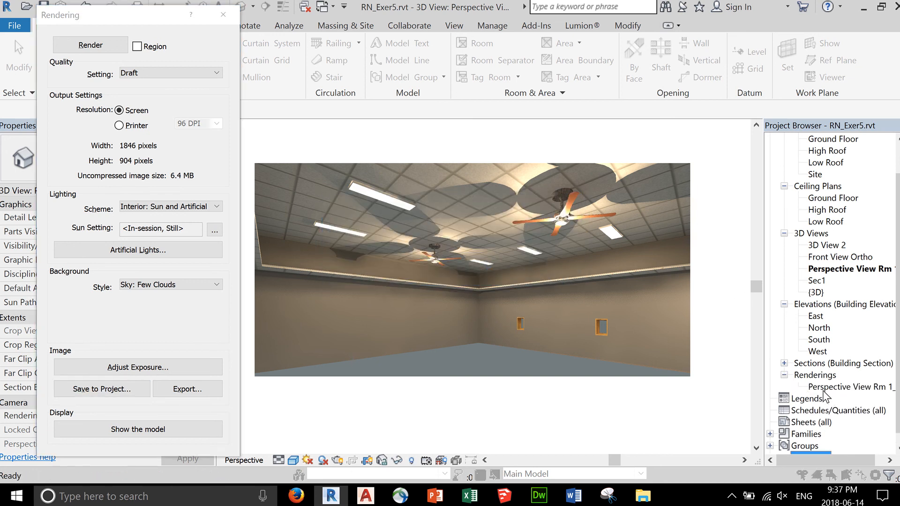
{"action": "left_click", "coordinate": [186, 389]}
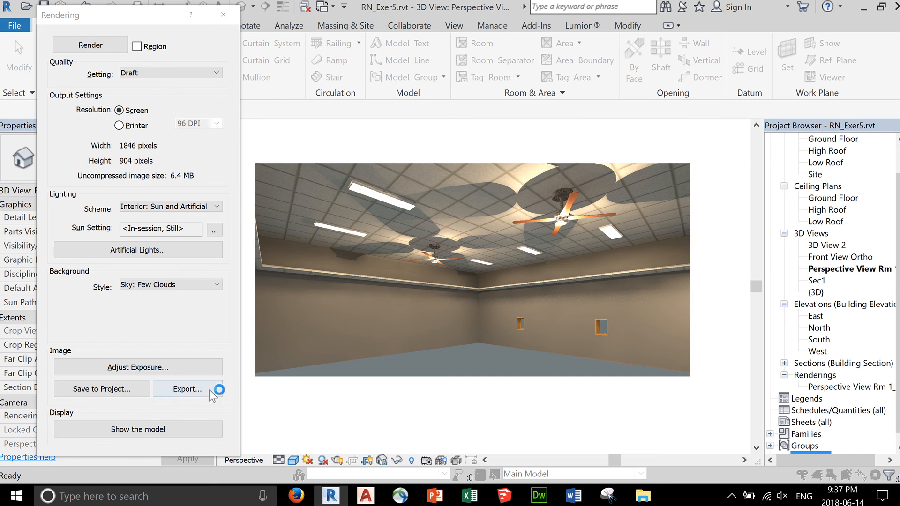
Step: Export the render as JPEG 'Perspective View Rm 1' in Documents
{"action": "left_click", "coordinate": [184, 389]}
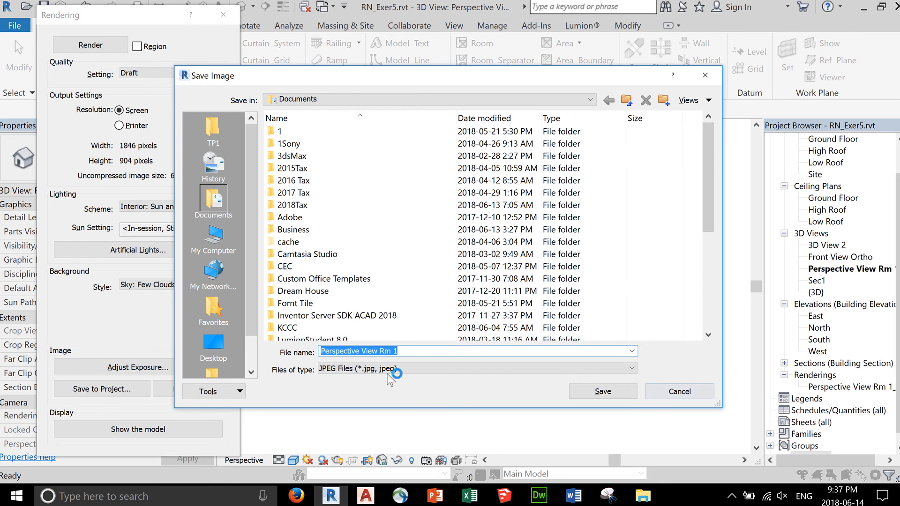
{"action": "left_click", "coordinate": [678, 391]}
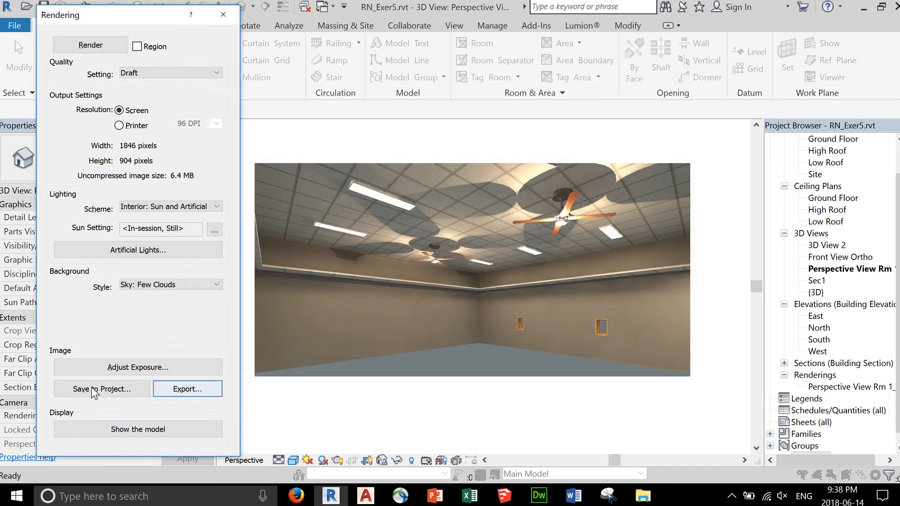
Step: Toggle between model and rendering, then close and reopen the Rendering dialog
{"action": "left_click", "coordinate": [137, 429]}
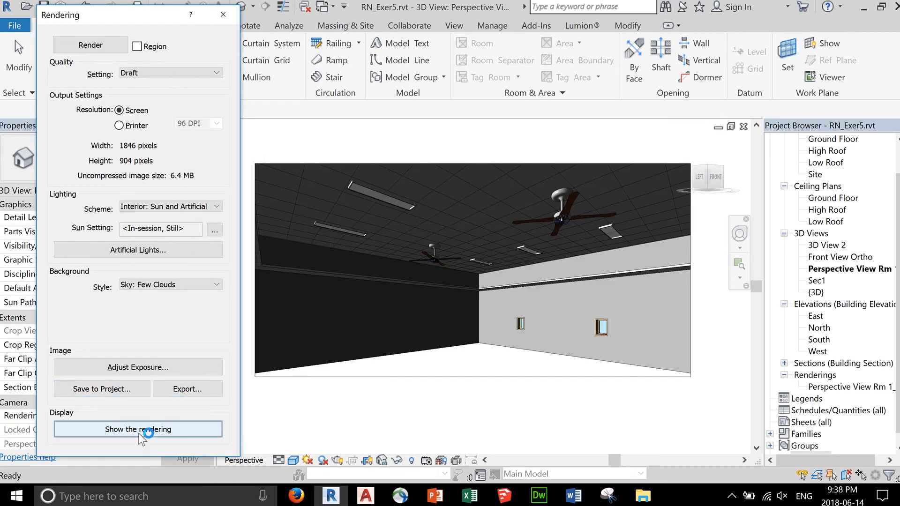
{"action": "left_click", "coordinate": [137, 430]}
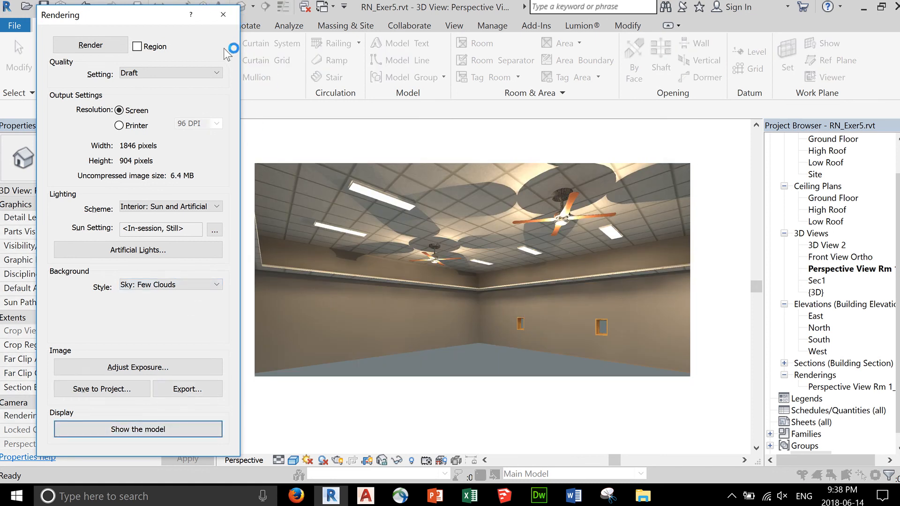
{"action": "left_click", "coordinate": [223, 14]}
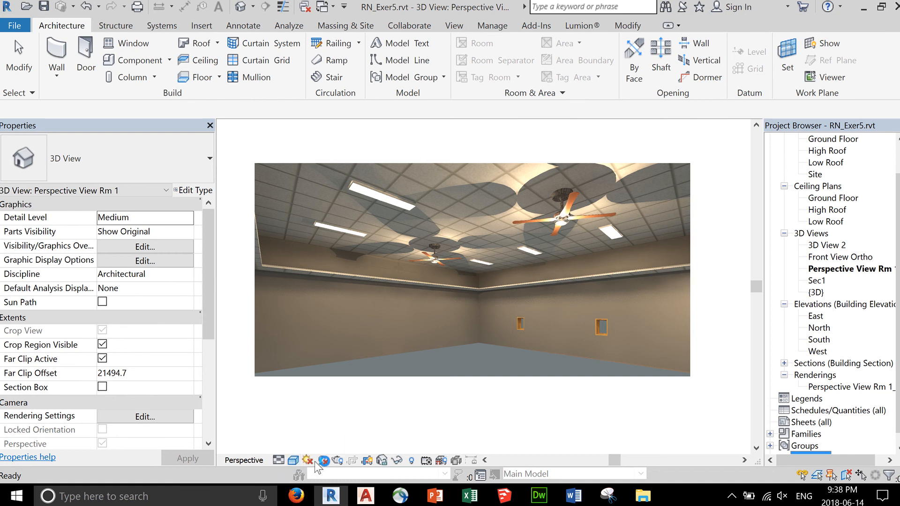
{"action": "left_click", "coordinate": [324, 460]}
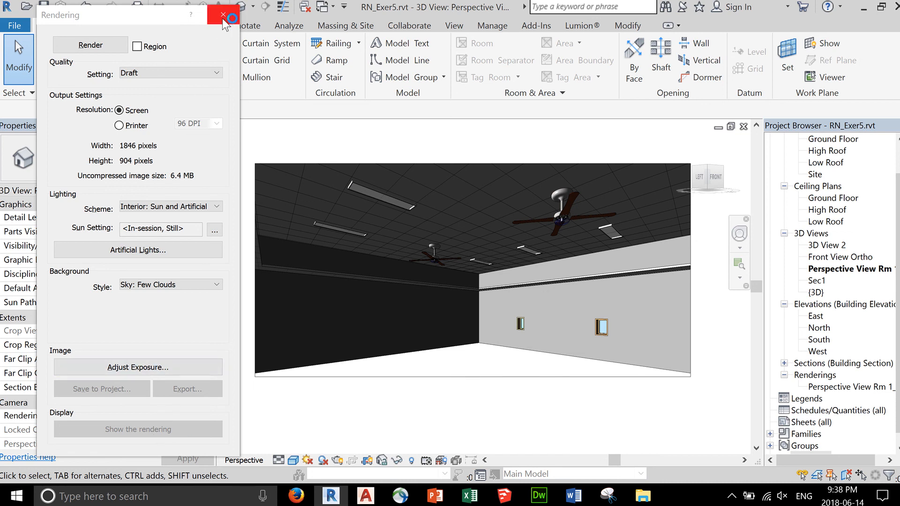
{"action": "mouse_move", "coordinate": [218, 29]}
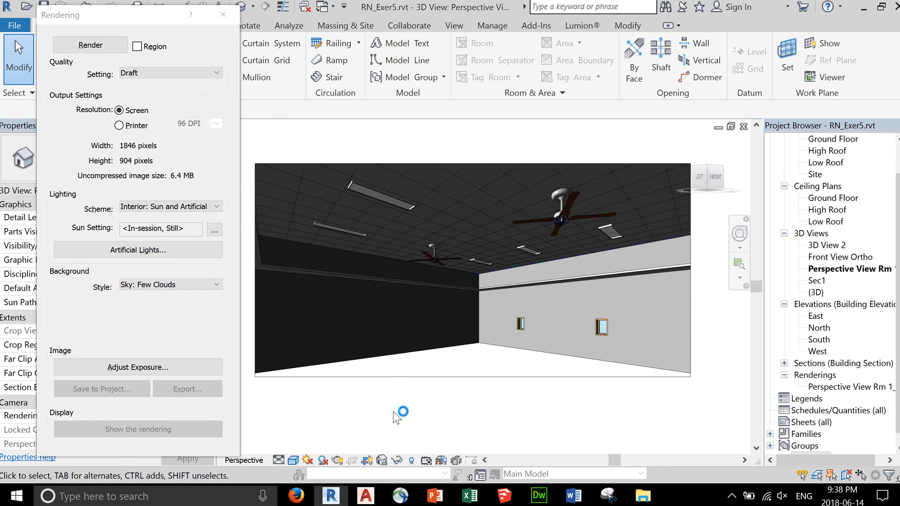
{"action": "mouse_move", "coordinate": [409, 397]}
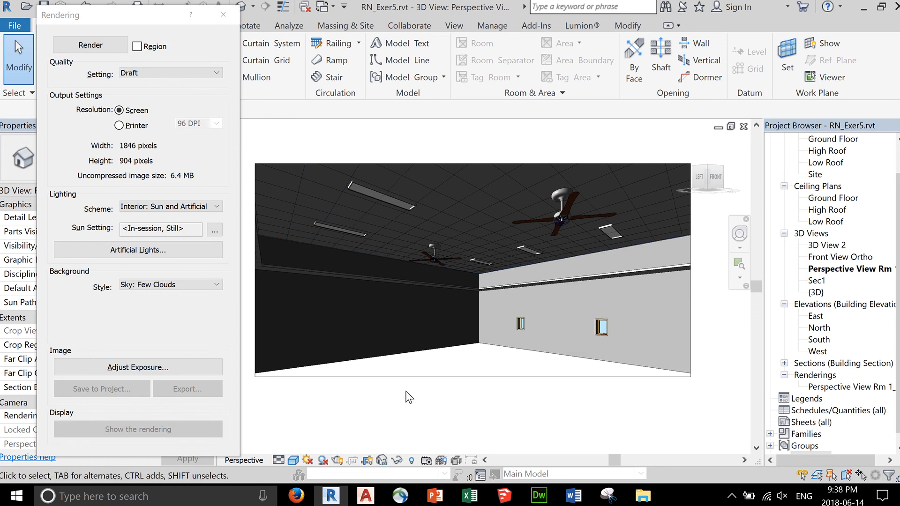
{"action": "mouse_move", "coordinate": [423, 400]}
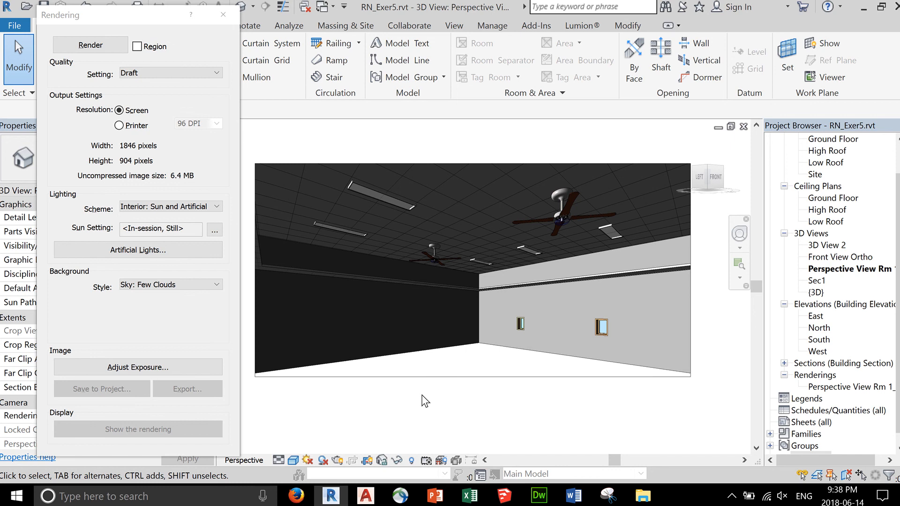